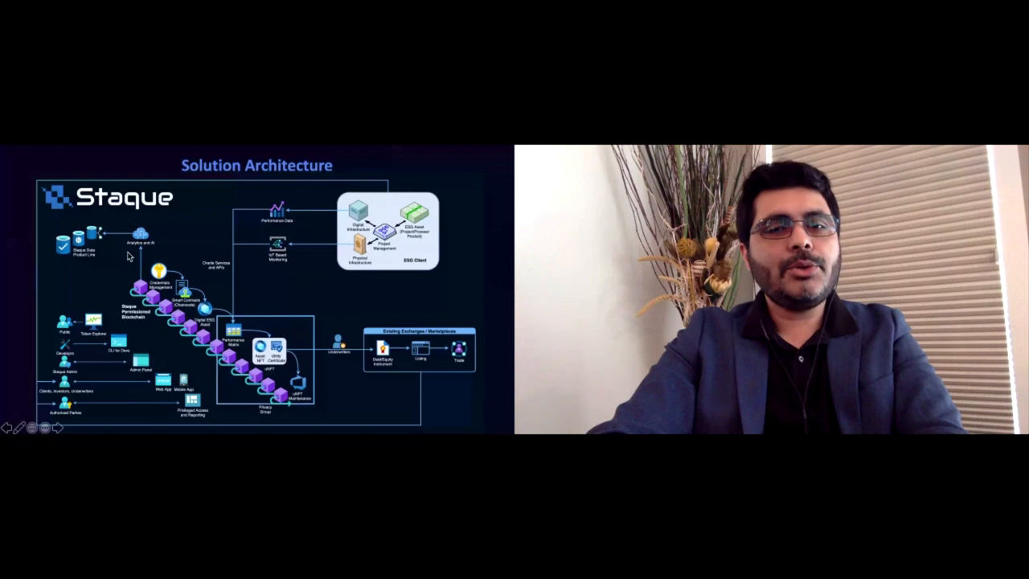
pyautogui.moveTo(401, 283)
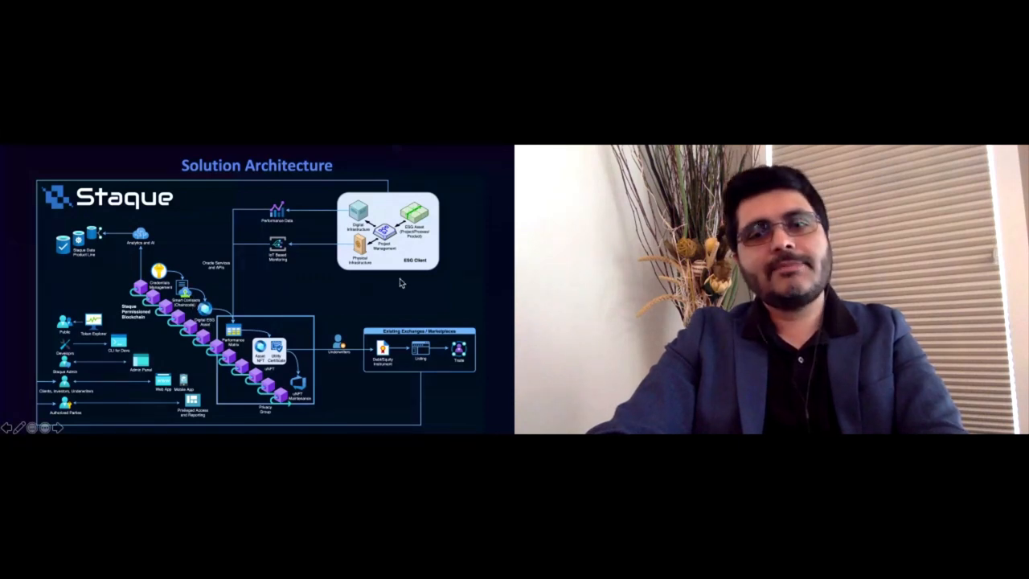
pyautogui.moveTo(463, 259)
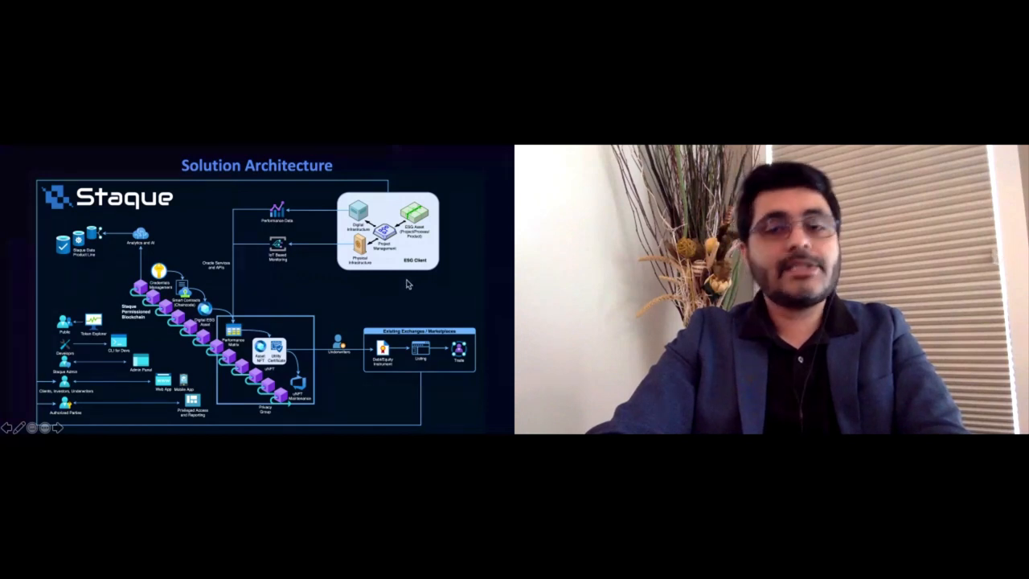
pyautogui.moveTo(351, 283)
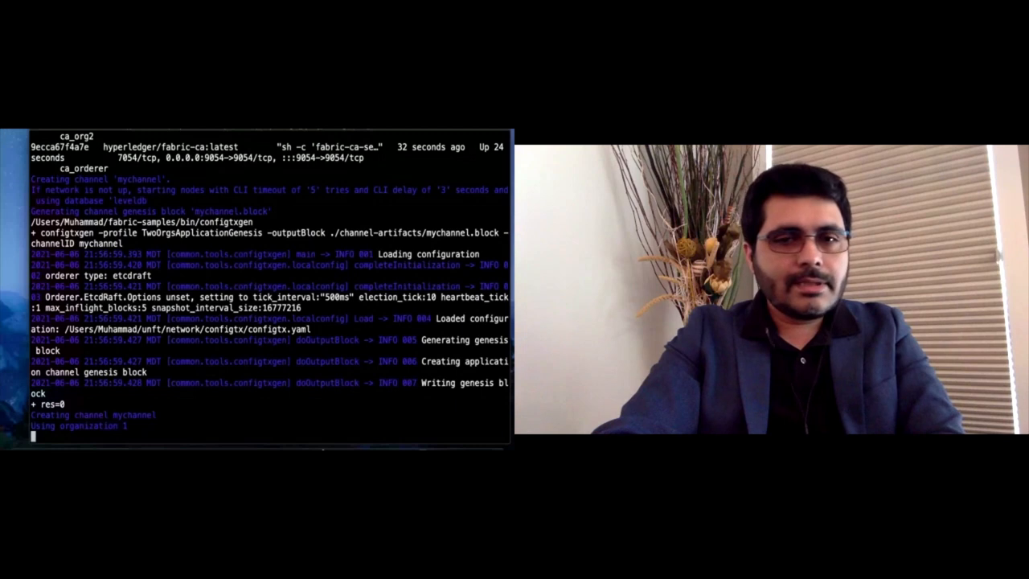
# - Scroll through the script output to follow the osnadmin join and 'Channel mychannel created' messages
pyautogui.scroll(-3)
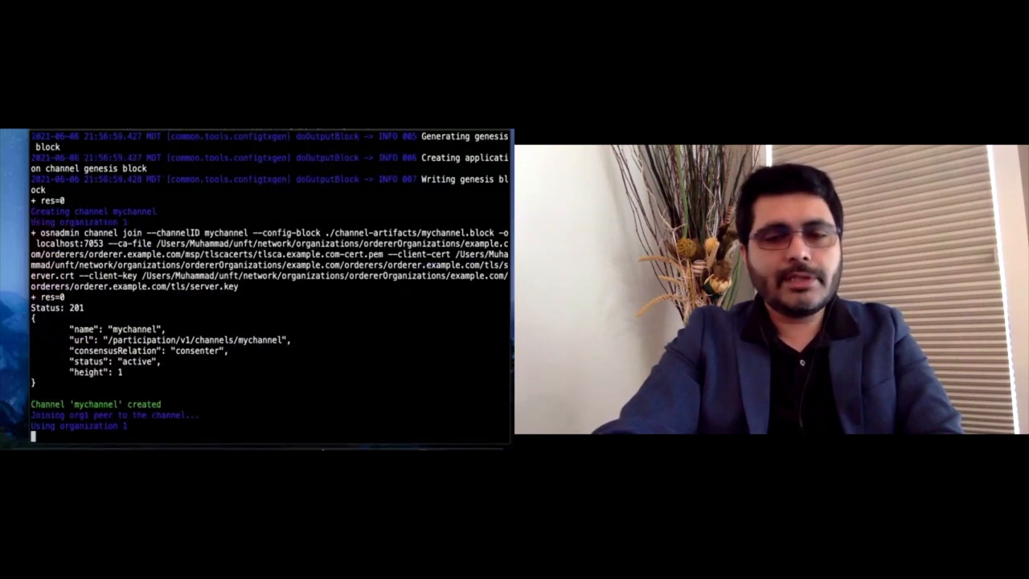
pyautogui.scroll(-3)
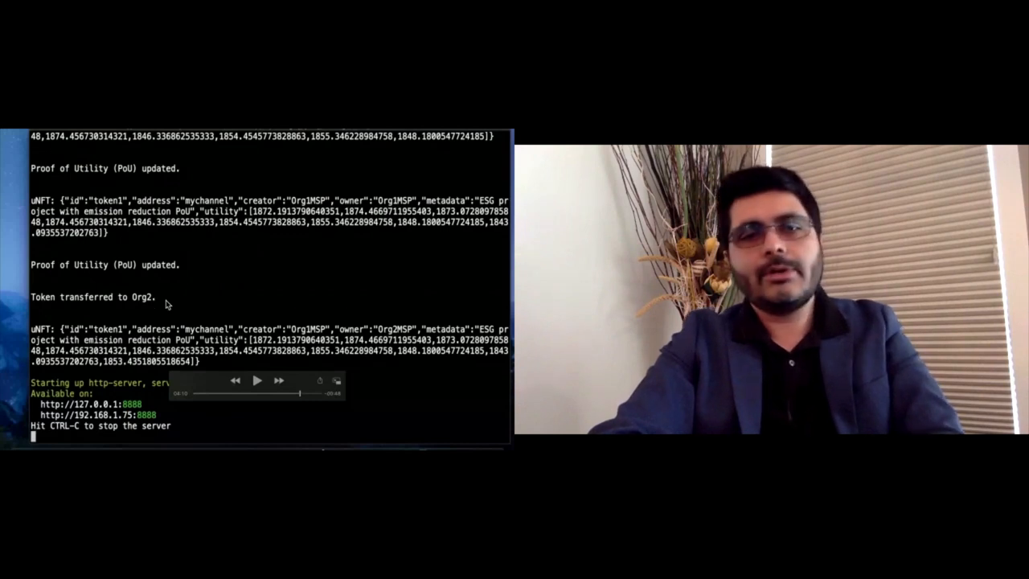
pyautogui.moveTo(289, 224)
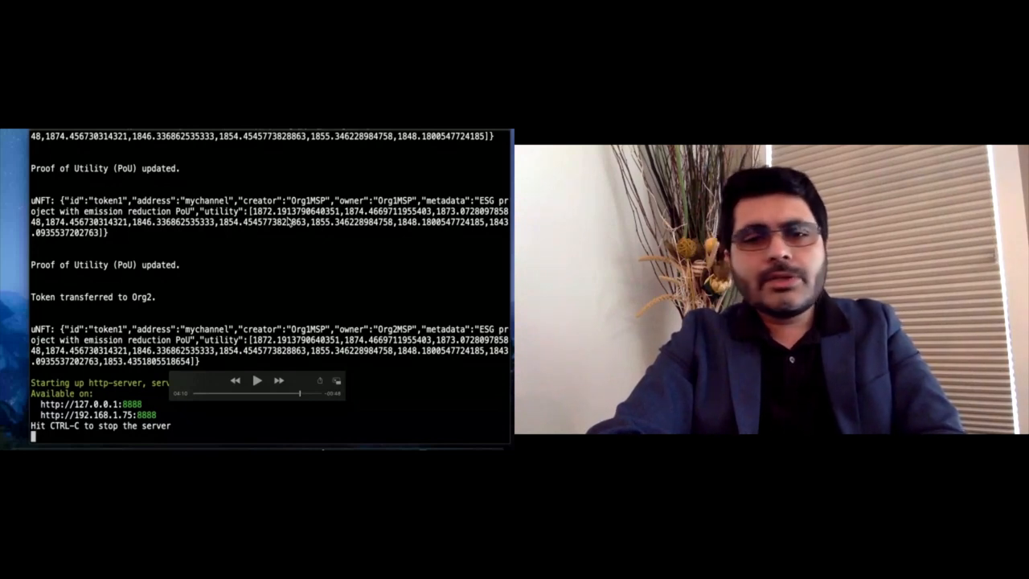
# - Watch the client script update the PoU, transfer the token to Org2 and start http-server
pyautogui.click(255, 381)
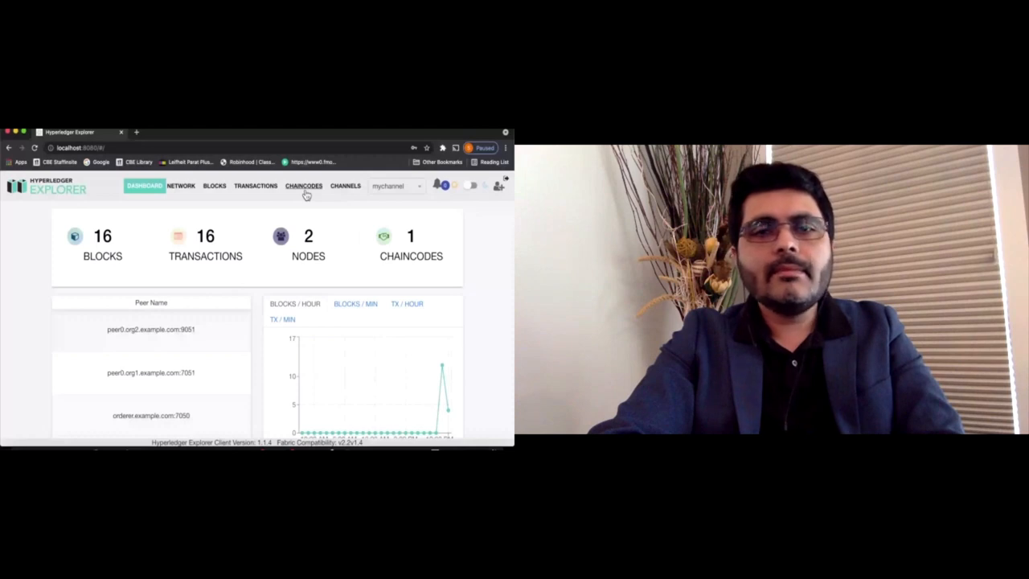
# - Switch to the browser's Hyperledger Explorer Dashboard at localhost showing 16 blocks and 16 transactions
pyautogui.click(304, 187)
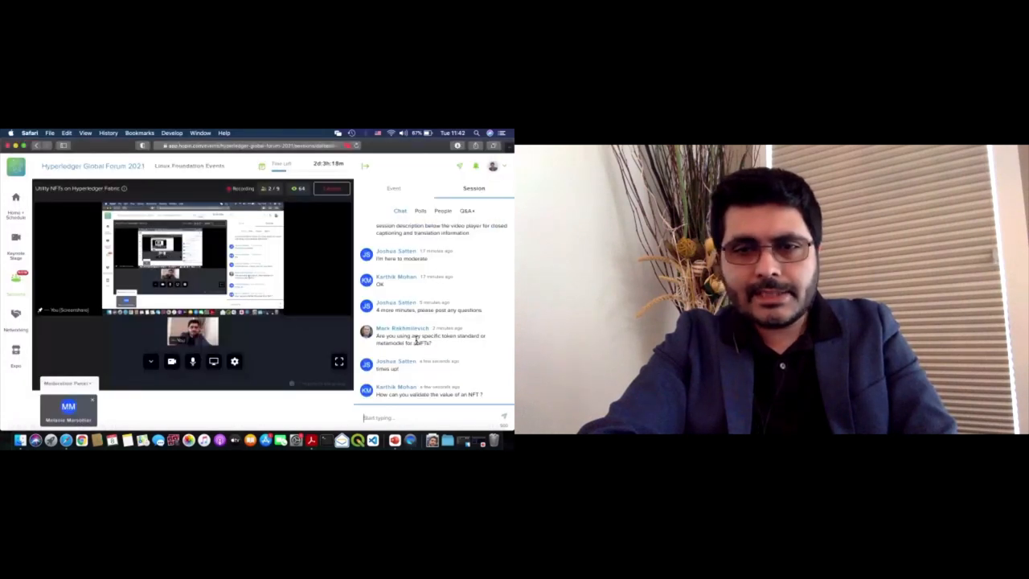
pyautogui.moveTo(449, 347)
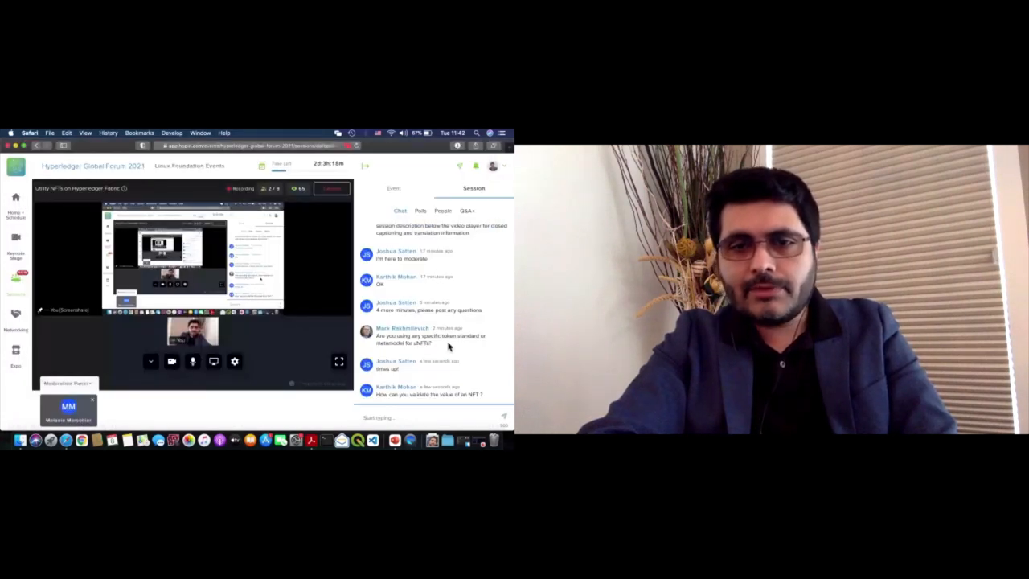